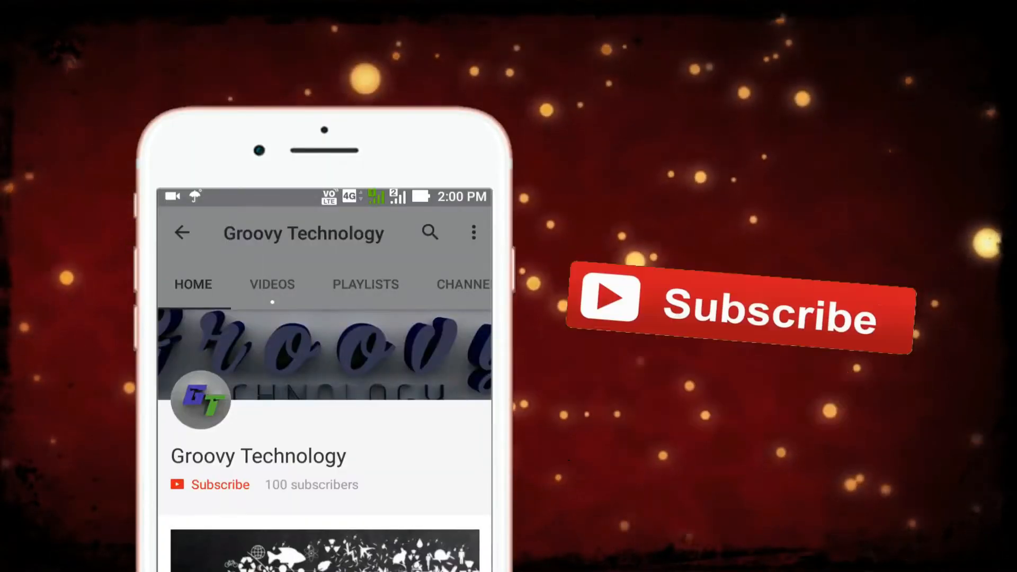
- Load the dictation.io Online Dictation page with an empty notepad and India as language
{"action": "left_click", "coordinate": [219, 485]}
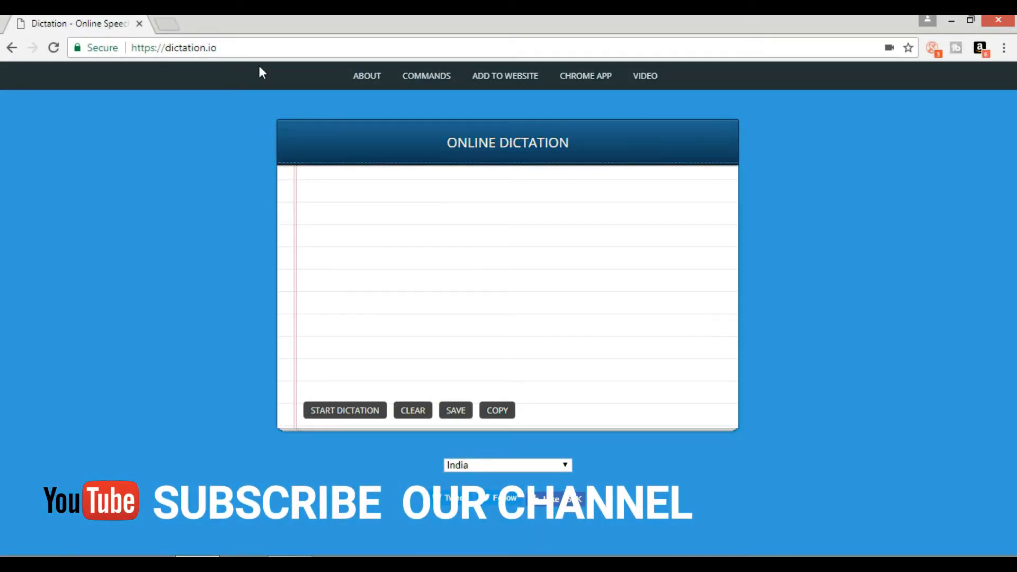
- Reload dictation.io from the address bar to show the notepad's starting instructions
{"action": "left_click", "coordinate": [173, 47]}
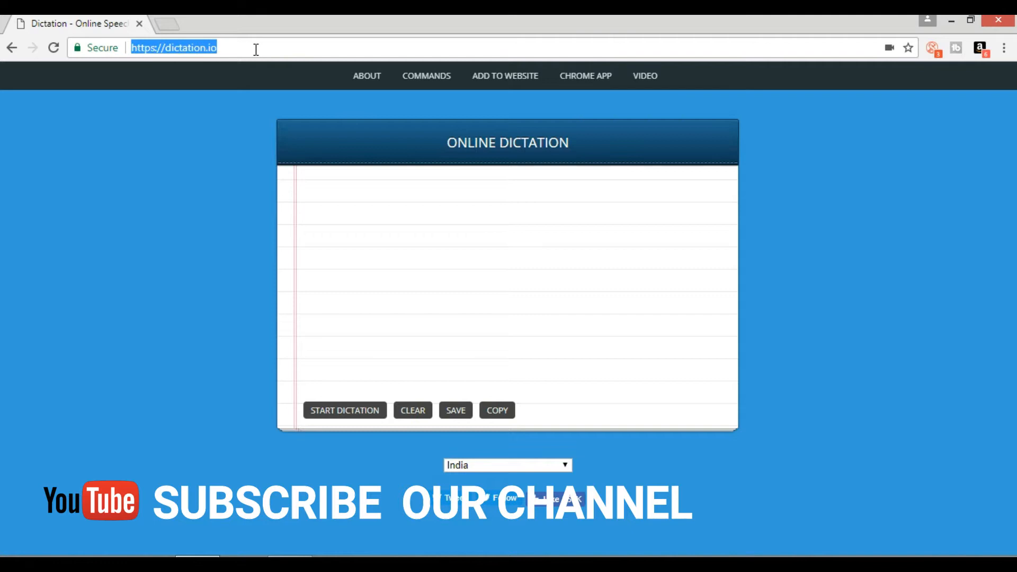
{"action": "key", "text": "Return"}
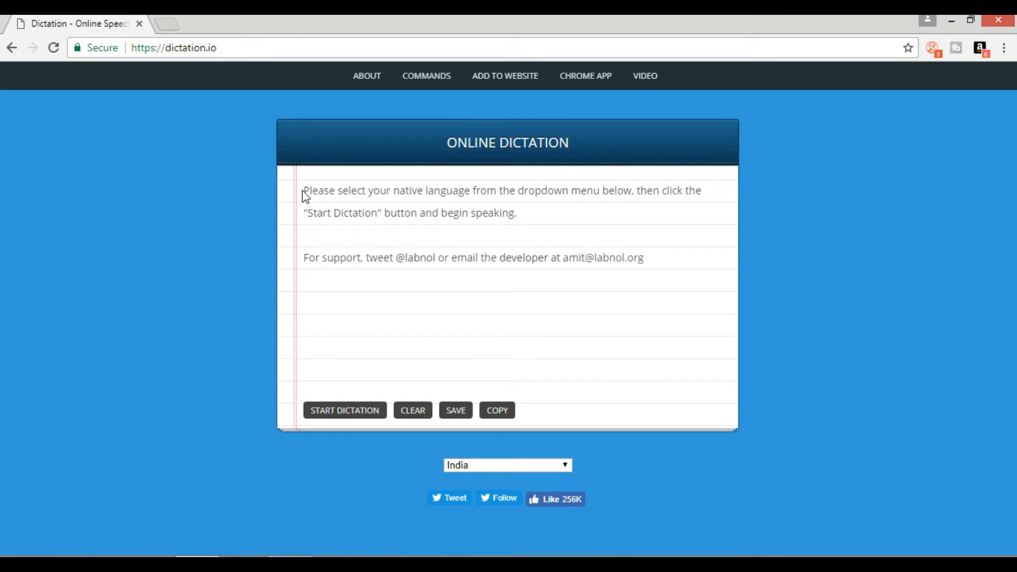
{"action": "mouse_move", "coordinate": [576, 488]}
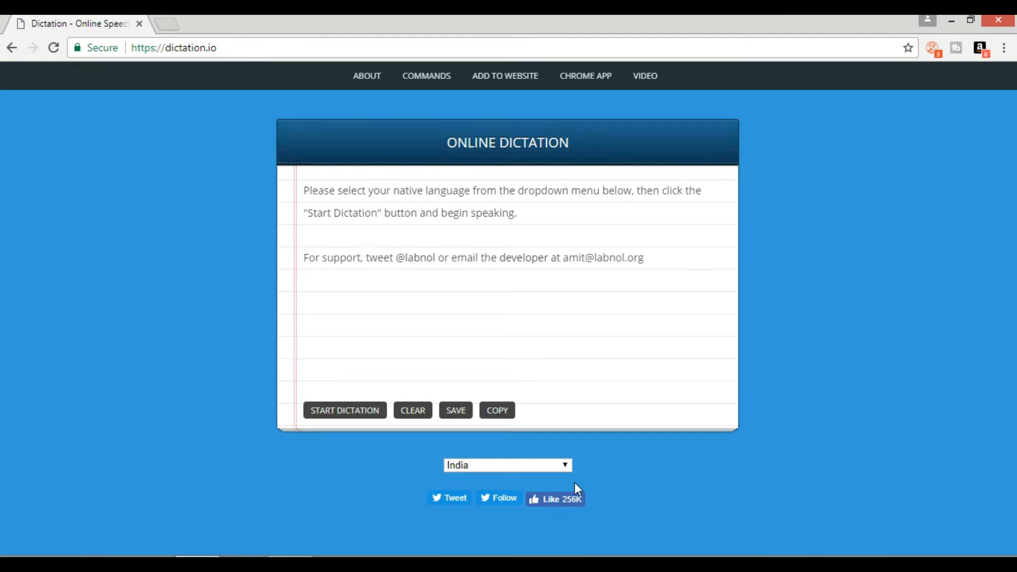
{"action": "mouse_move", "coordinate": [336, 388]}
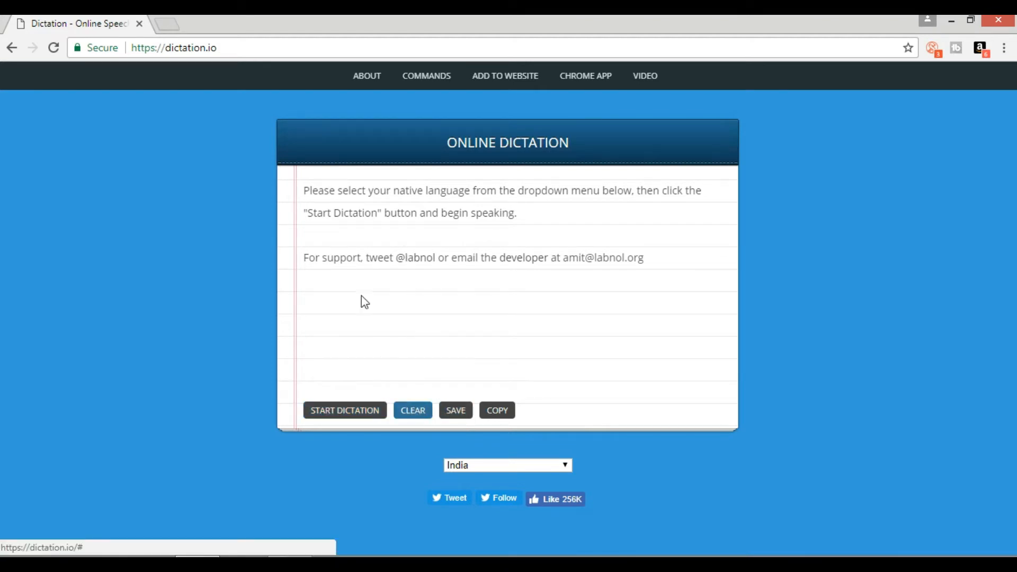
- Clear the notepad's instruction text so dictation can begin on an empty page
{"action": "left_click", "coordinate": [344, 410]}
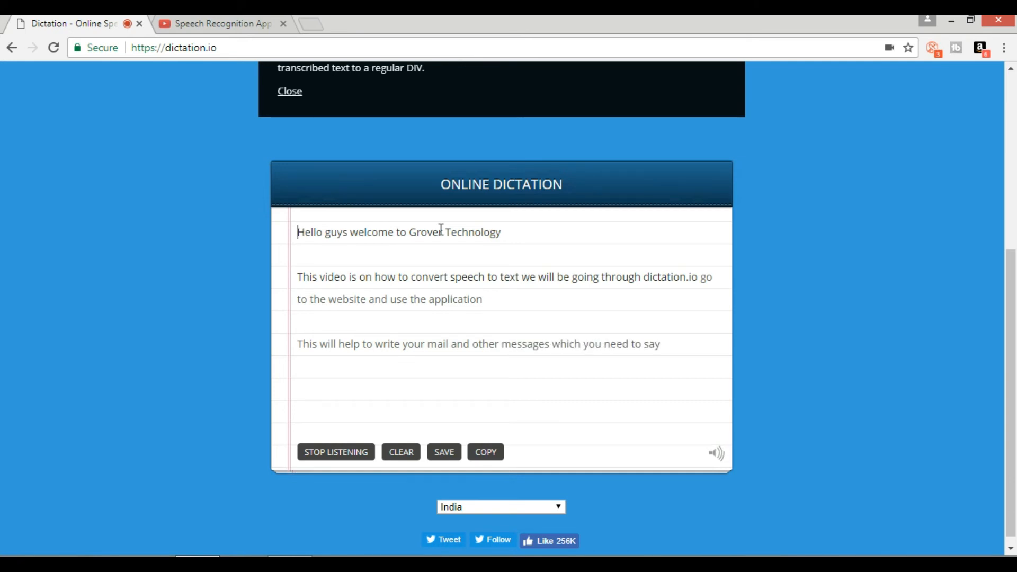
{"action": "mouse_move", "coordinate": [444, 452]}
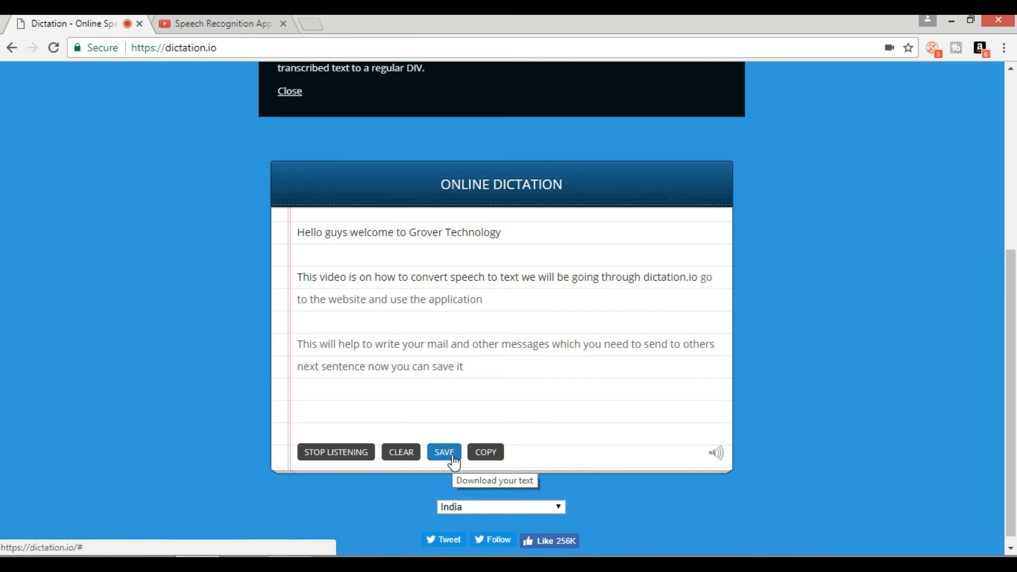
- Stop listening and save the transcript, downloading 'Hello guys welcome t.txt'
{"action": "left_click", "coordinate": [335, 452]}
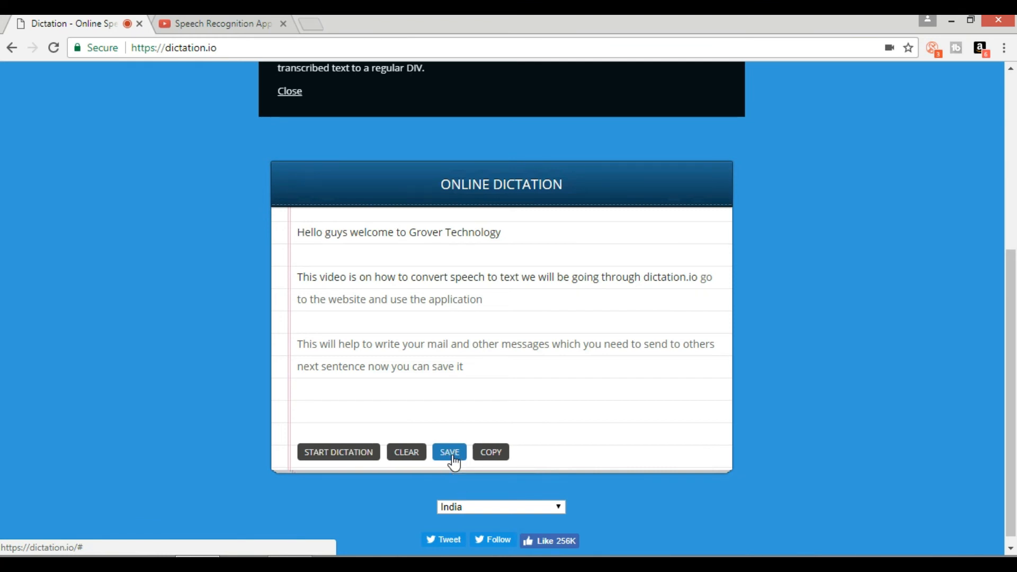
{"action": "left_click", "coordinate": [448, 452]}
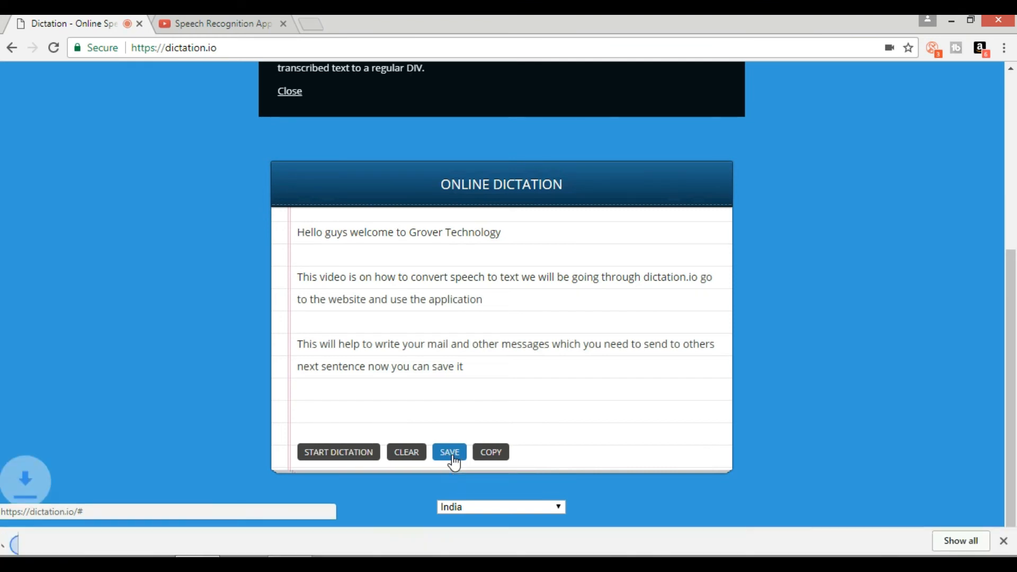
{"action": "left_click", "coordinate": [449, 452]}
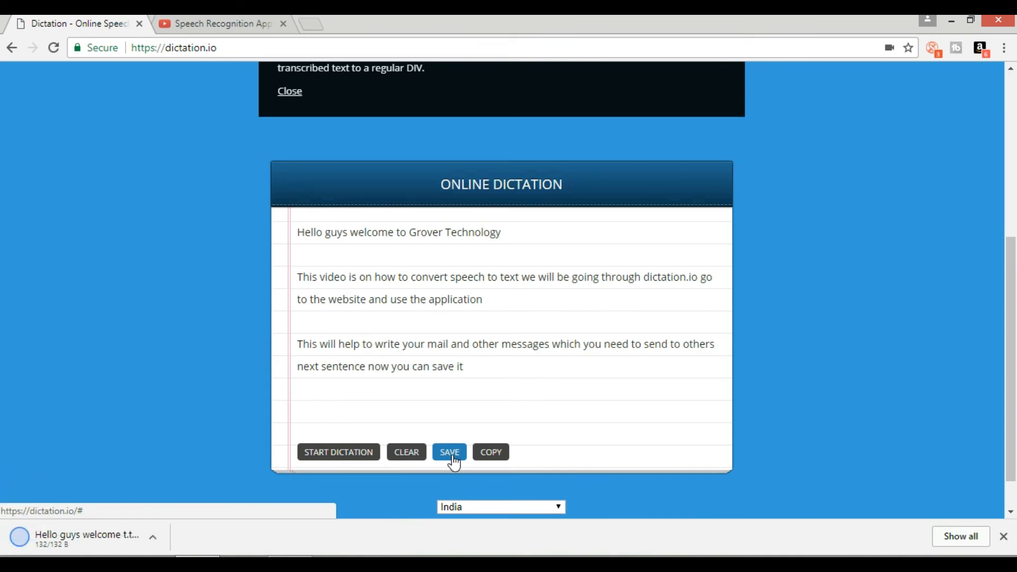
{"action": "mouse_move", "coordinate": [253, 503]}
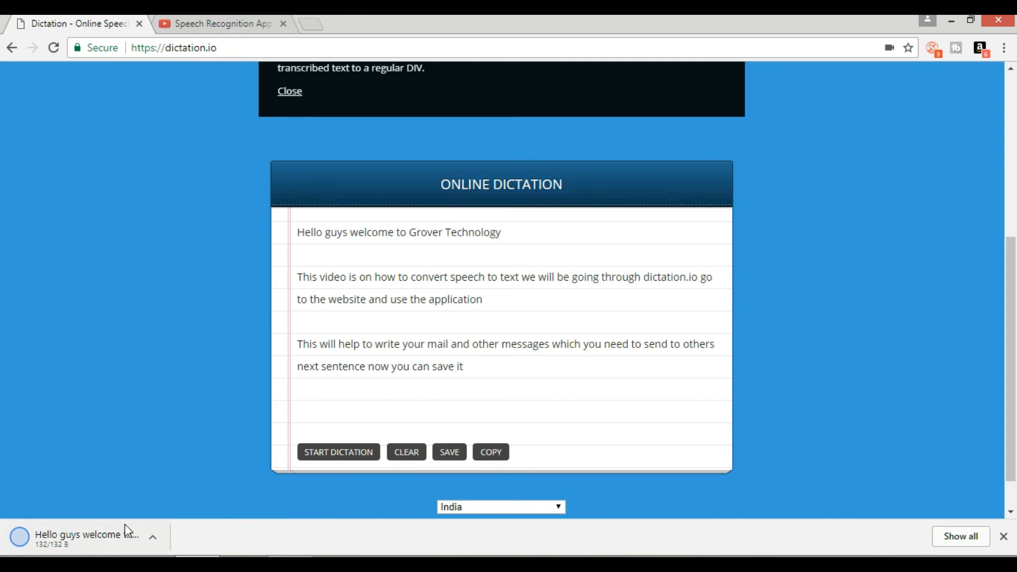
{"action": "mouse_move", "coordinate": [84, 534]}
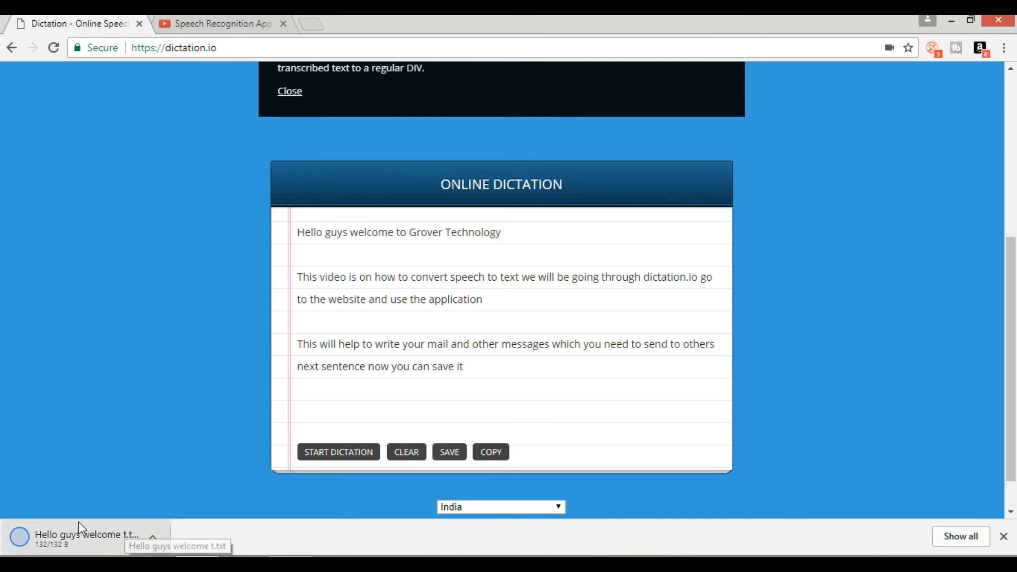
{"action": "mouse_move", "coordinate": [22, 547]}
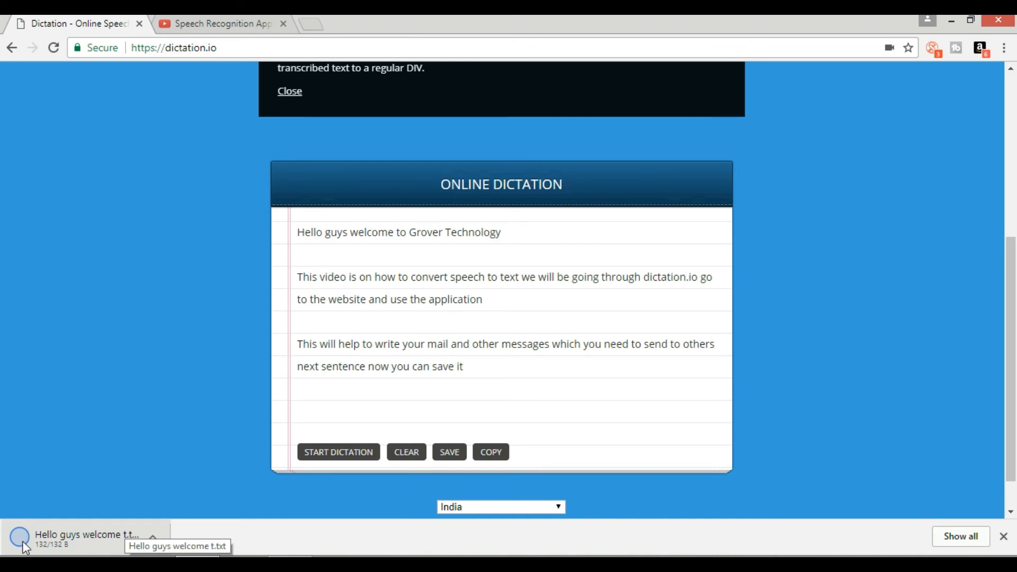
{"action": "mouse_move", "coordinate": [141, 550]}
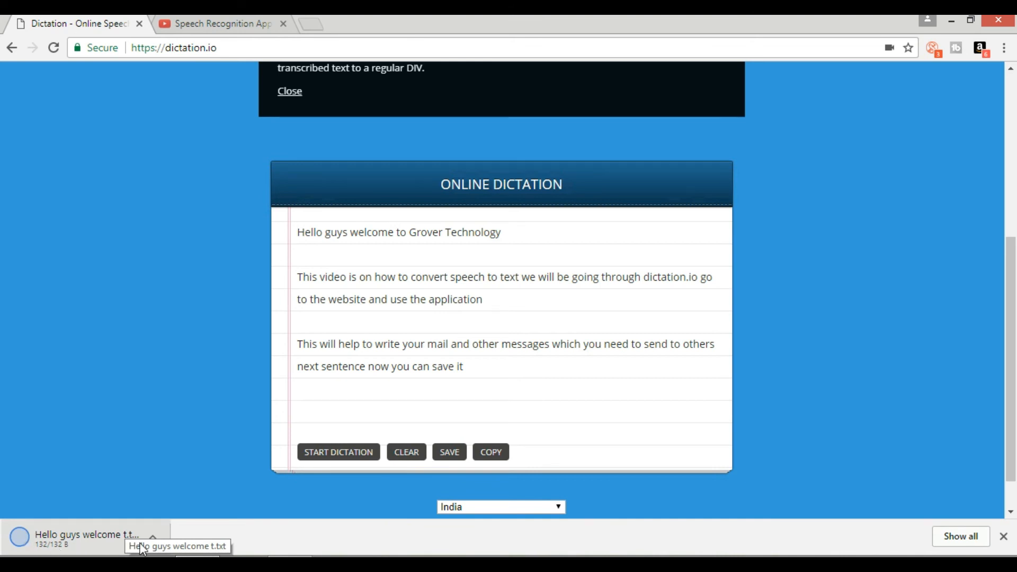
{"action": "mouse_move", "coordinate": [5, 477]}
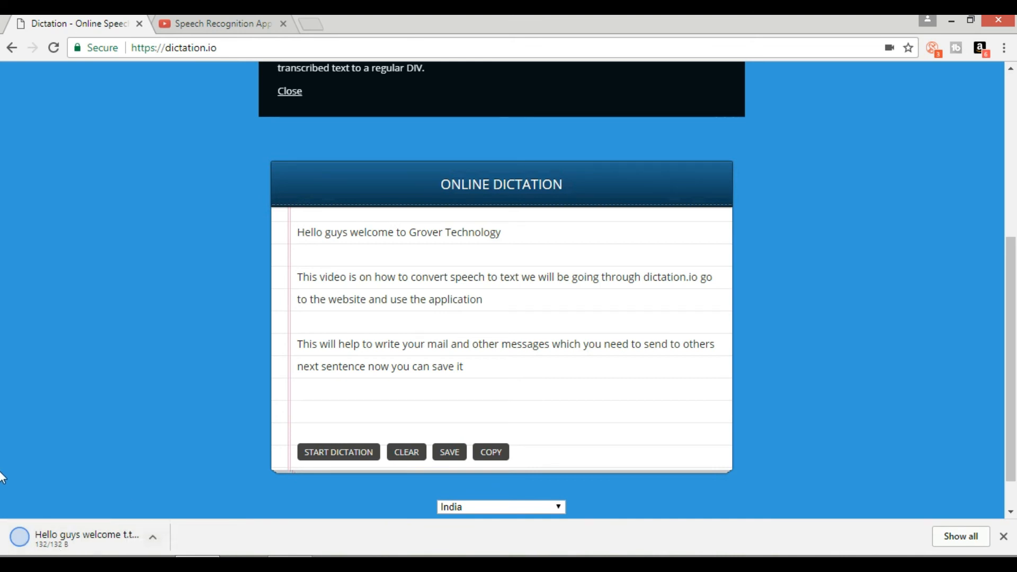
{"action": "mouse_move", "coordinate": [70, 543]}
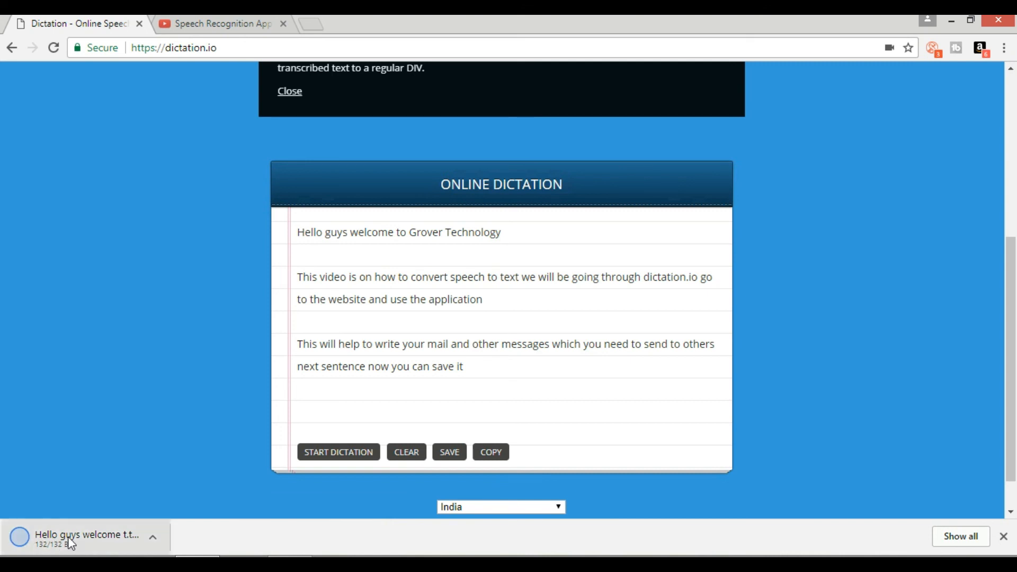
{"action": "mouse_move", "coordinate": [88, 544]}
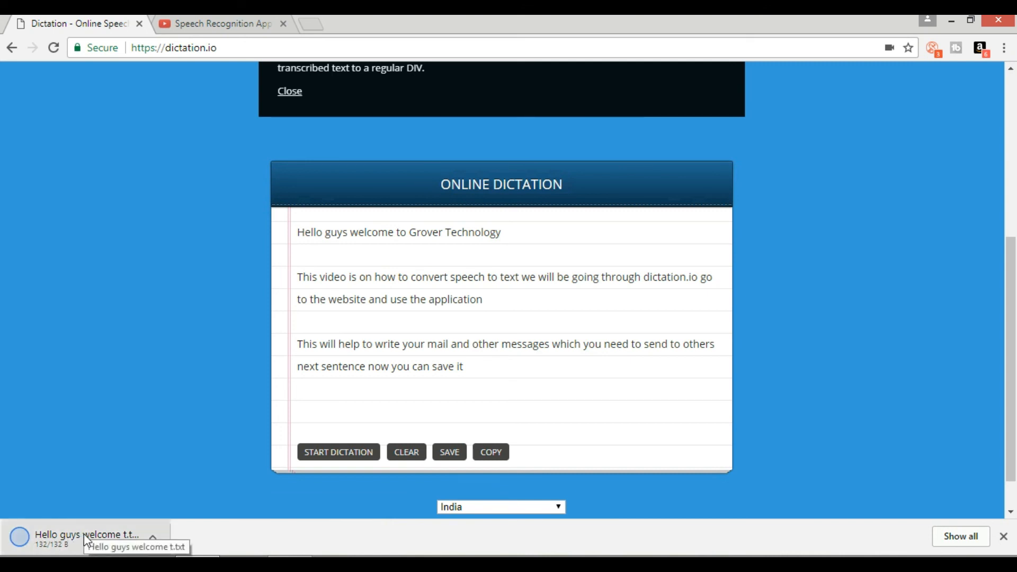